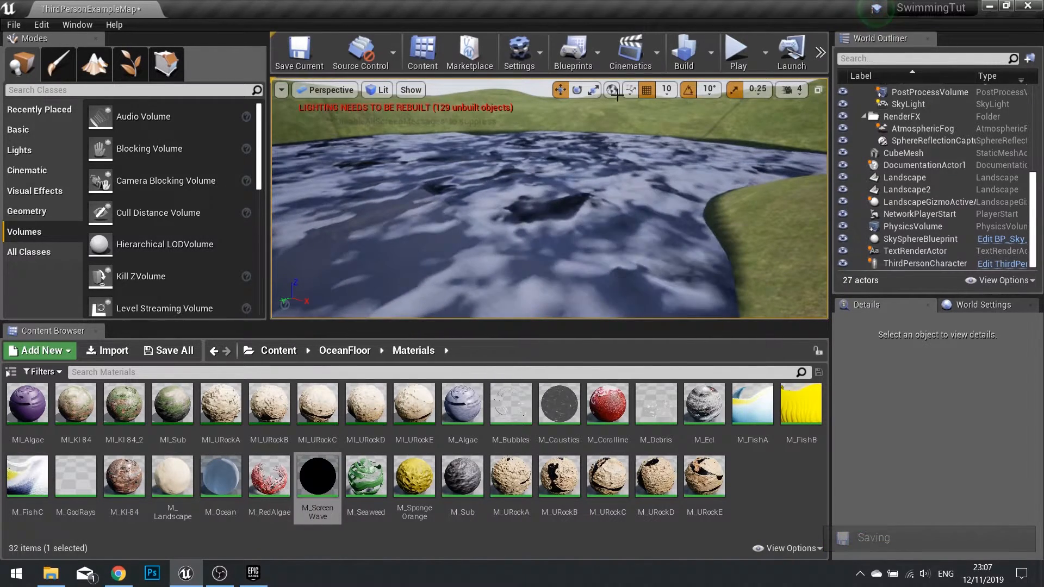
pyautogui.moveTo(155, 244)
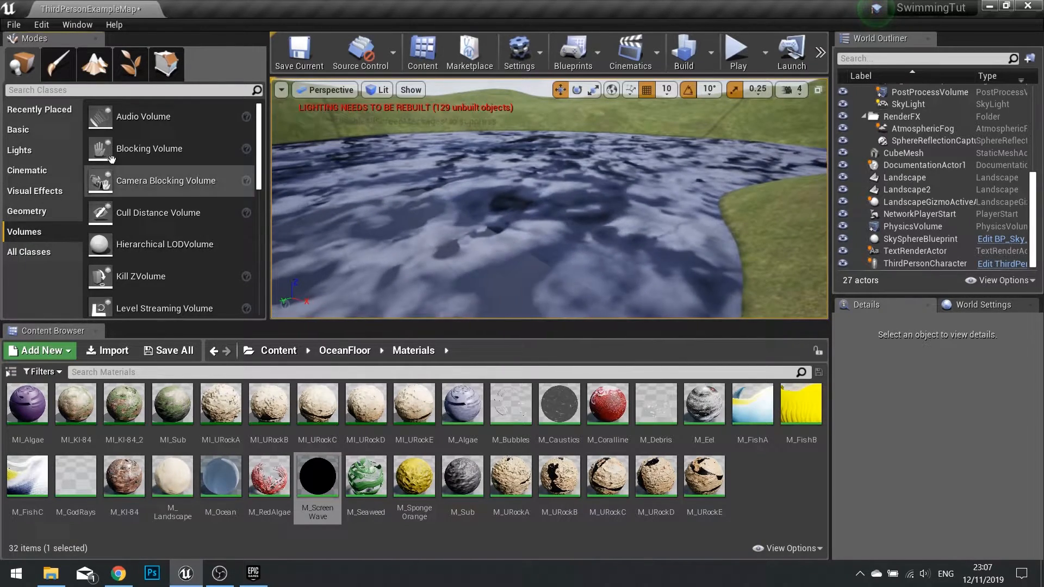
# Scroll the Volumes list to place a Post Process Volume over the lake
pyautogui.scroll(-3)
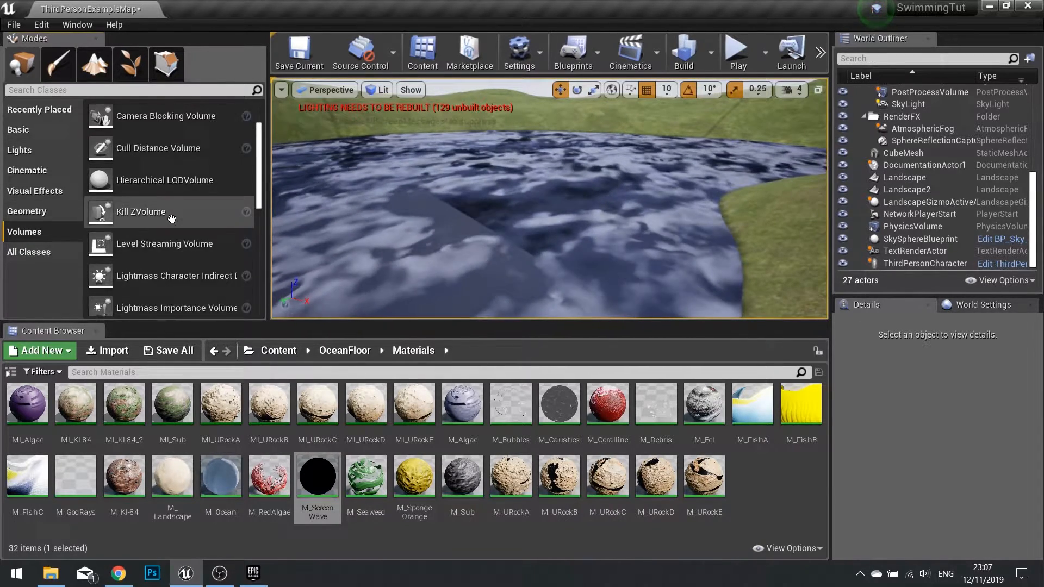
pyautogui.scroll(-3)
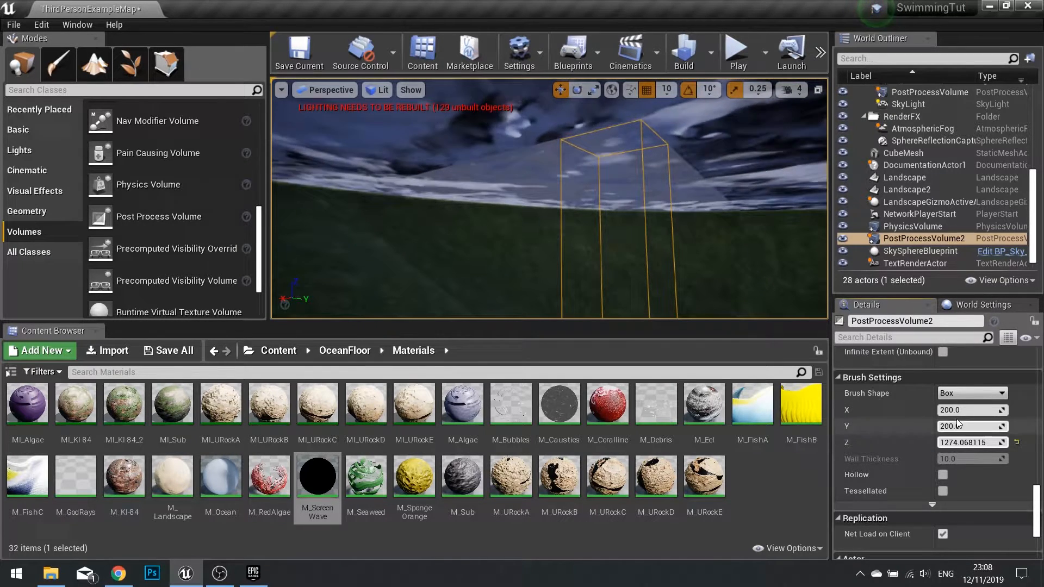
# Resize the volume's box brush to 23417.22 by 12863.84, keeping 1274.07 height
pyautogui.write('12199.602539')
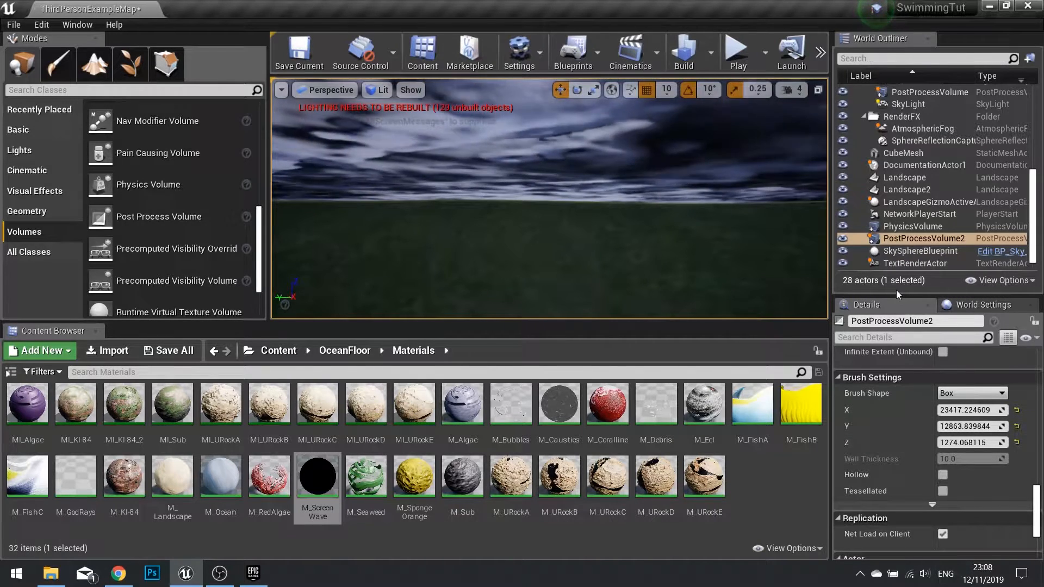
pyautogui.scroll(-3)
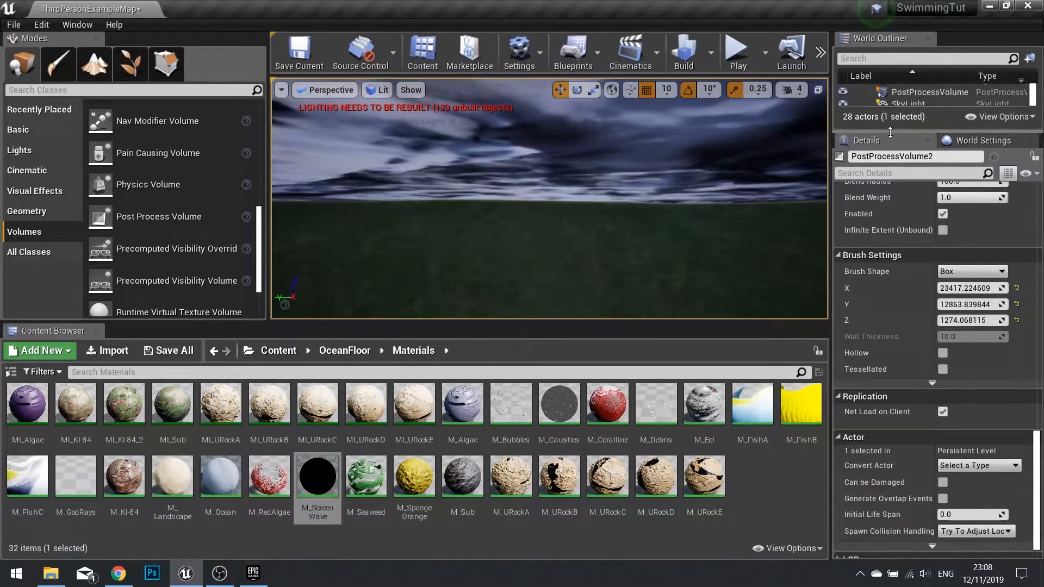
pyautogui.scroll(-3)
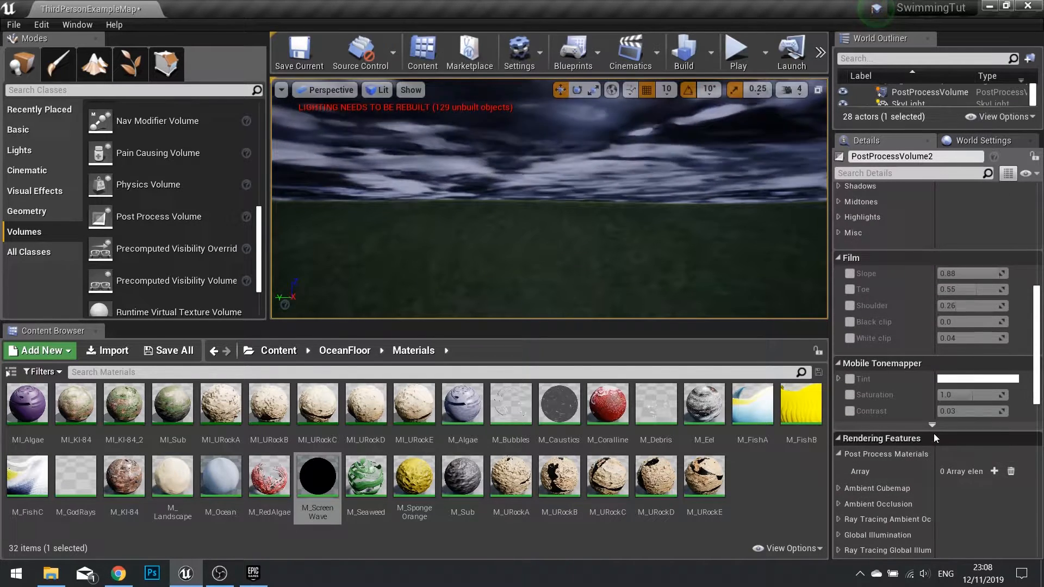
pyautogui.moveTo(511, 403)
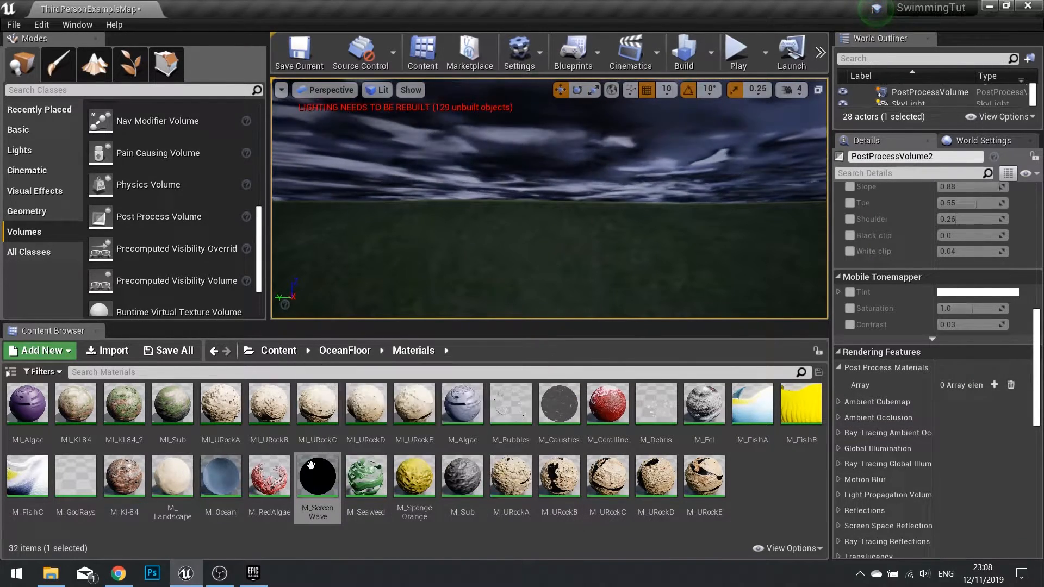
pyautogui.moveTo(324, 477)
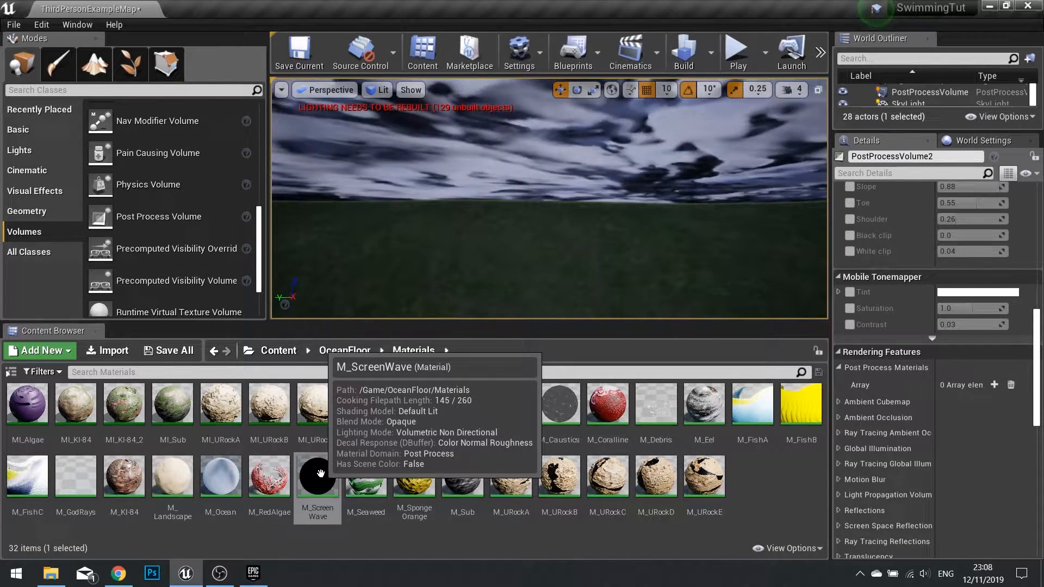
pyautogui.moveTo(463, 493)
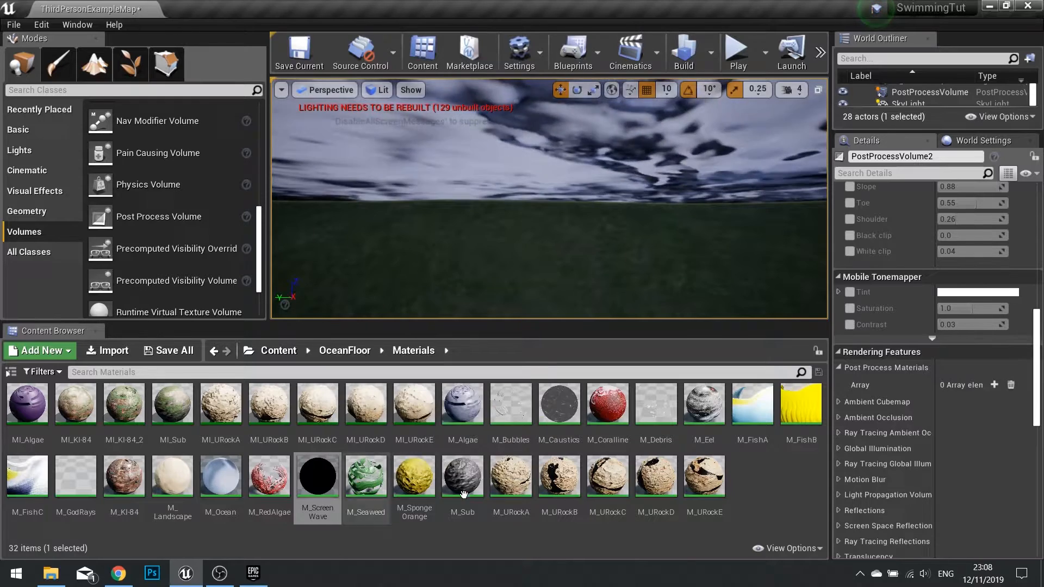
pyautogui.moveTo(869, 375)
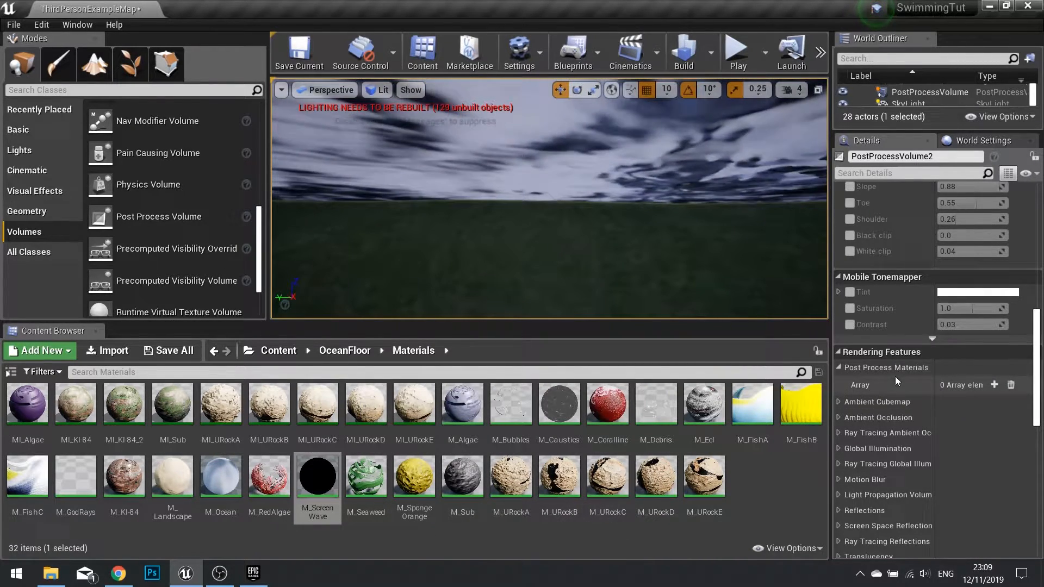
# Add a Post Process Materials entry using M_ScreenWave
pyautogui.click(994, 385)
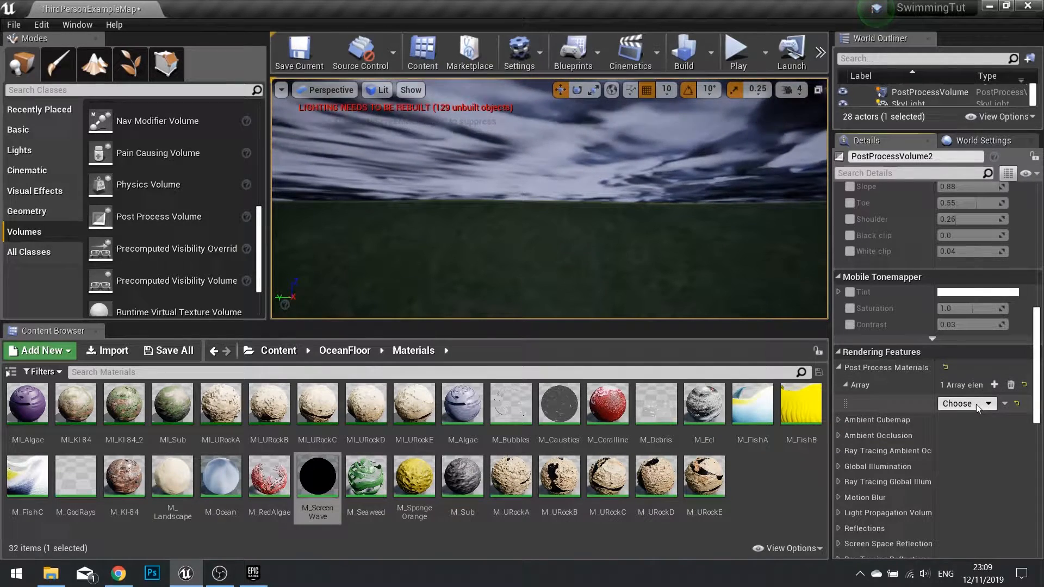
pyautogui.click(967, 404)
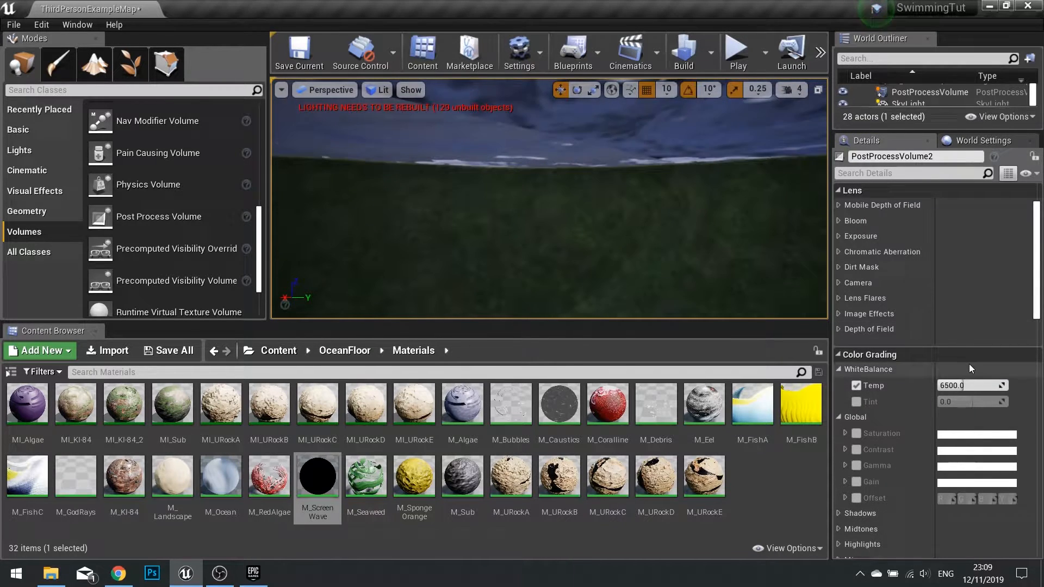
# Drag the white balance temperature down to 5060
pyautogui.moveTo(973, 385); pyautogui.dragTo(946, 385)
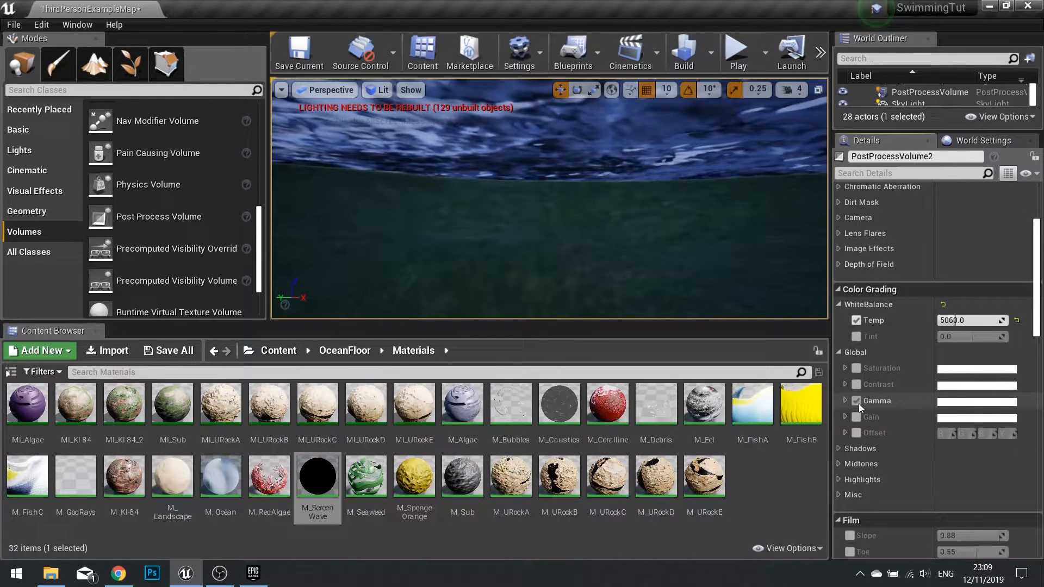
# Tint gamma to RGB 0.9387, 0.966, 1.0 and play the level to test
pyautogui.click(839, 401)
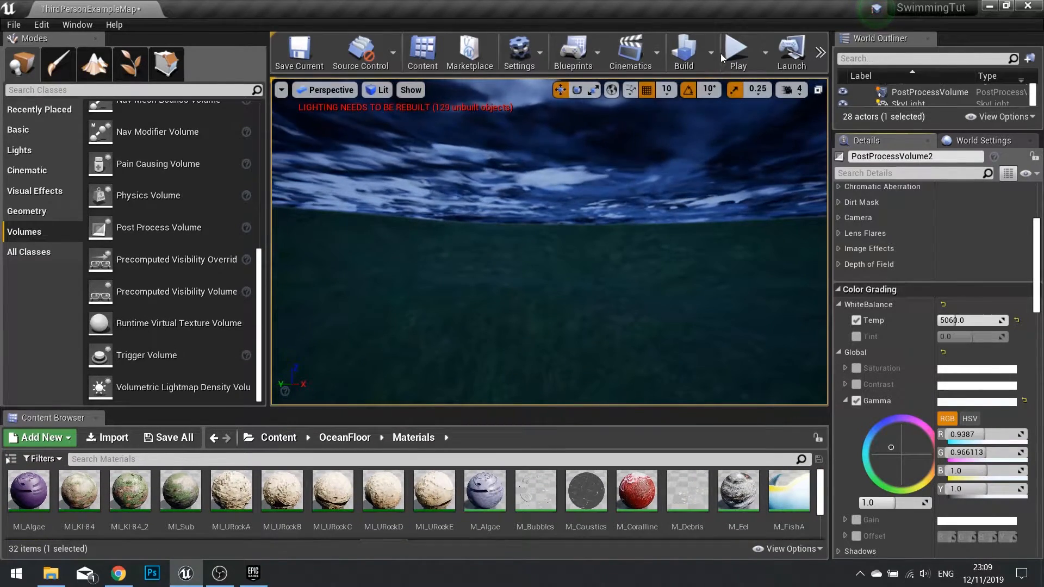
pyautogui.click(738, 52)
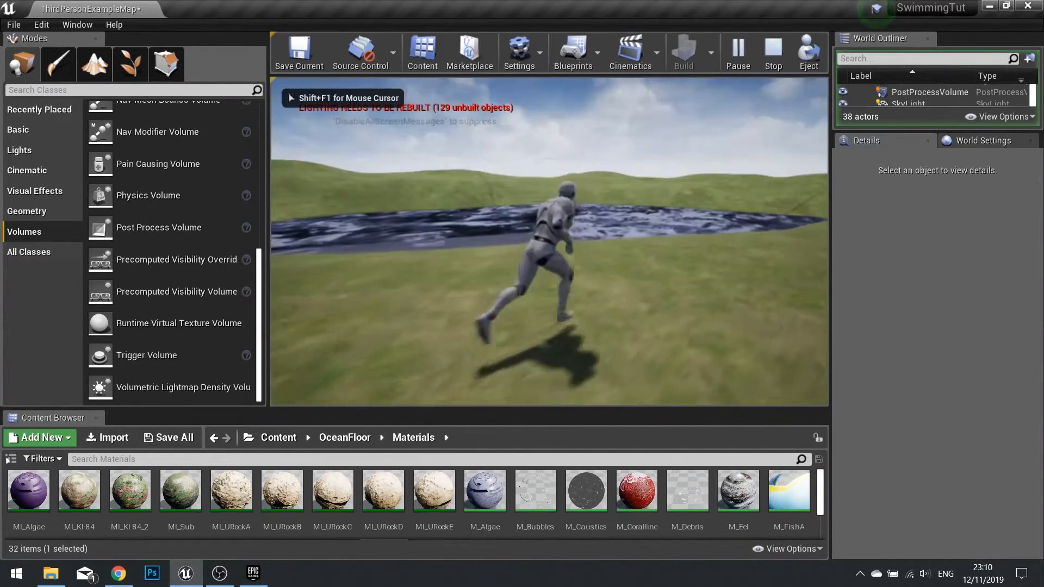